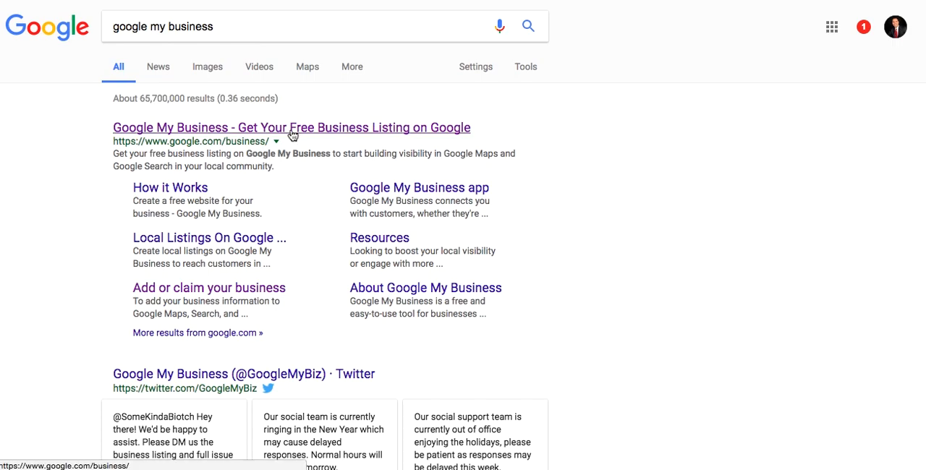
# Reach the Google My Business homepage from the search result and begin with Start Now
pyautogui.click(292, 127)
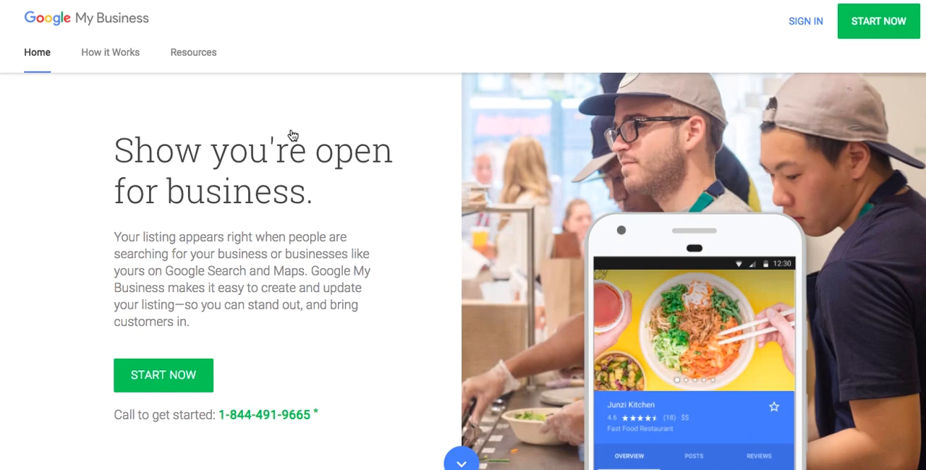
pyautogui.moveTo(862, 100)
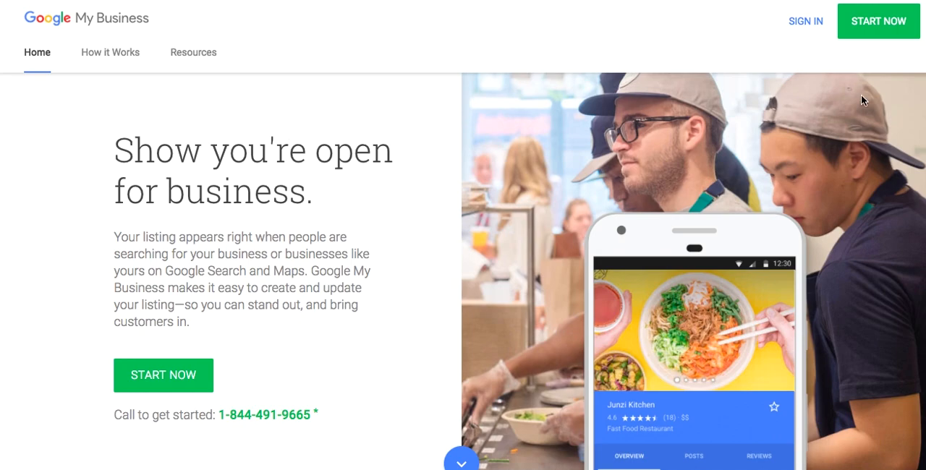
pyautogui.click(879, 20)
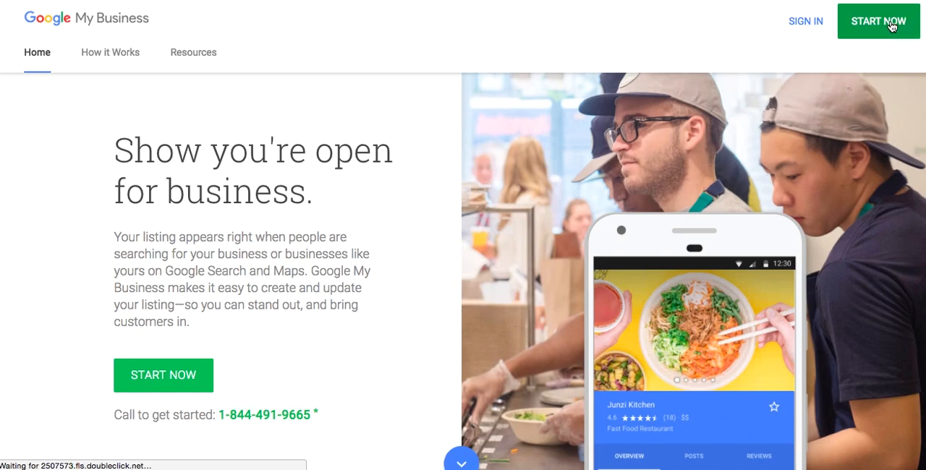
# Enter 'lowman law firm' as the business name and pick the existing South Main St, Brooksville listing
pyautogui.click(877, 20)
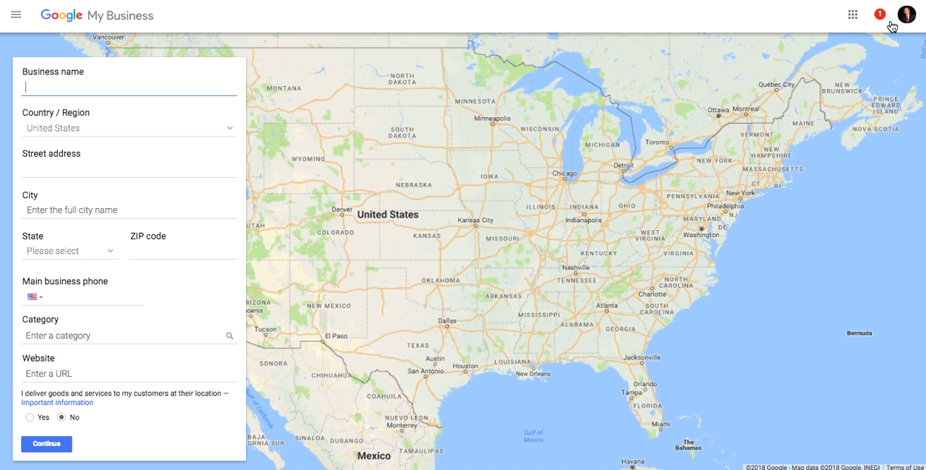
pyautogui.write('lowman law firm')
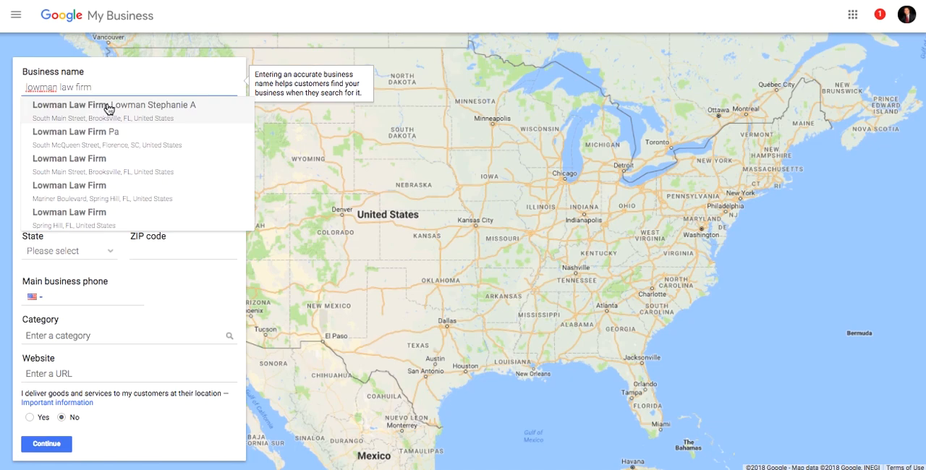
pyautogui.moveTo(69, 174)
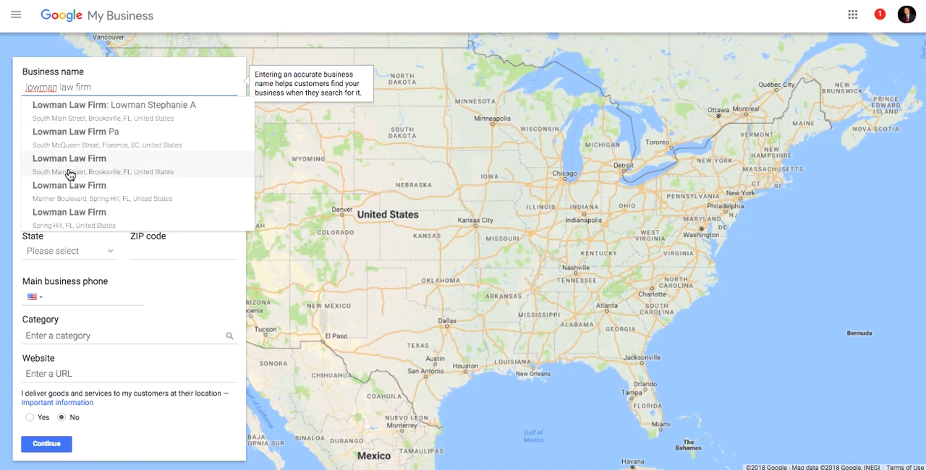
pyautogui.click(70, 163)
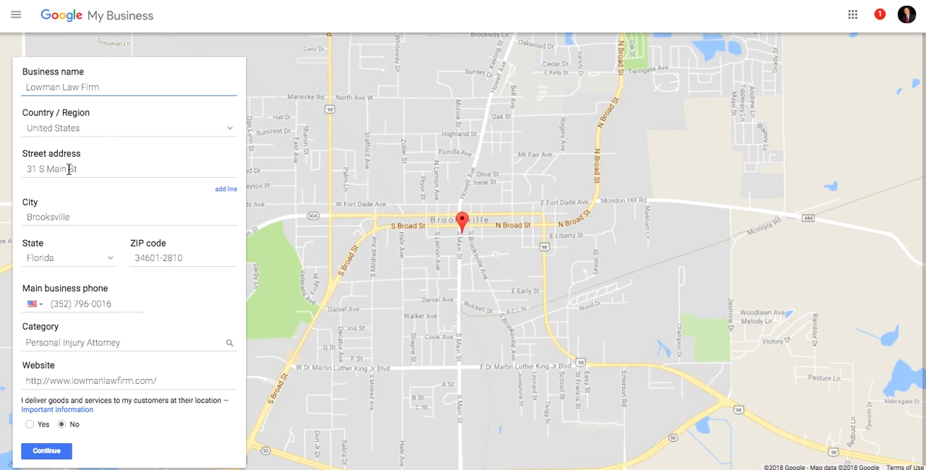
pyautogui.moveTo(197, 26)
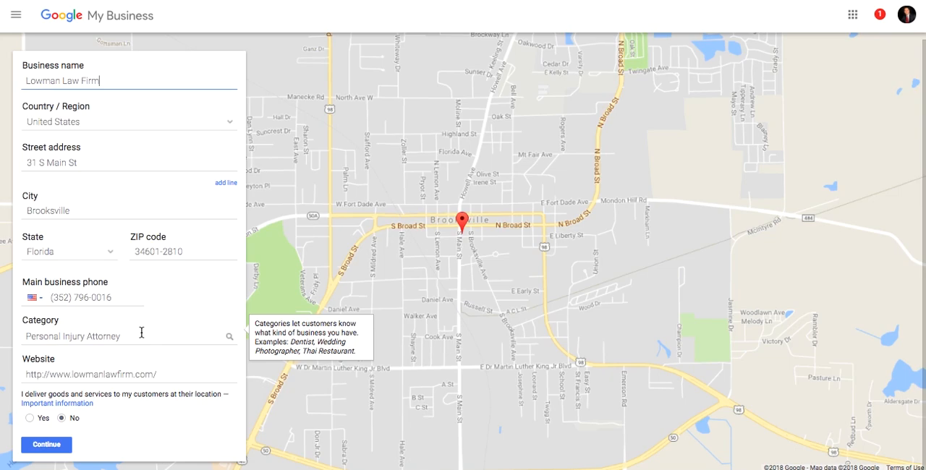
pyautogui.moveTo(45, 436)
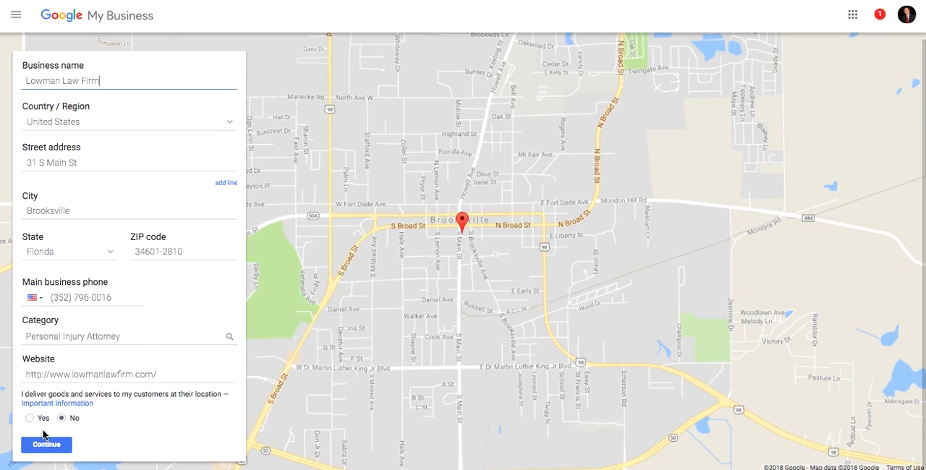
# Continue past the form and confirm using the Lowman Law Firm already in the account
pyautogui.click(46, 446)
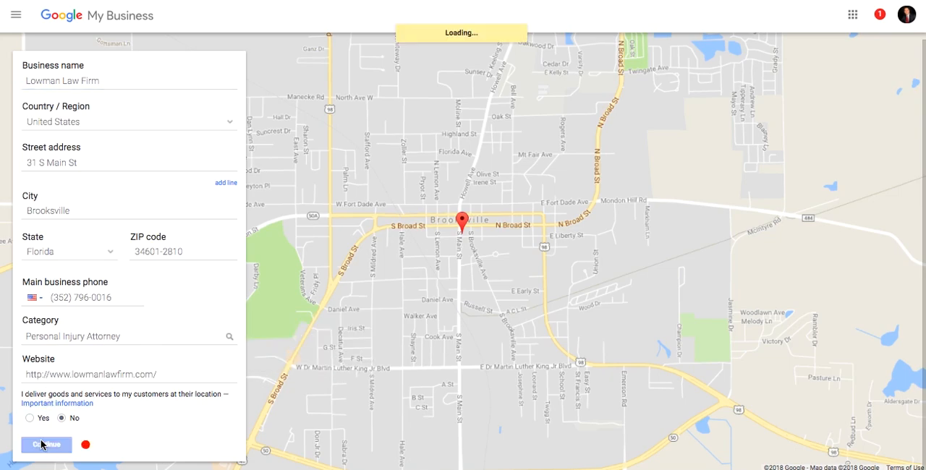
pyautogui.click(46, 446)
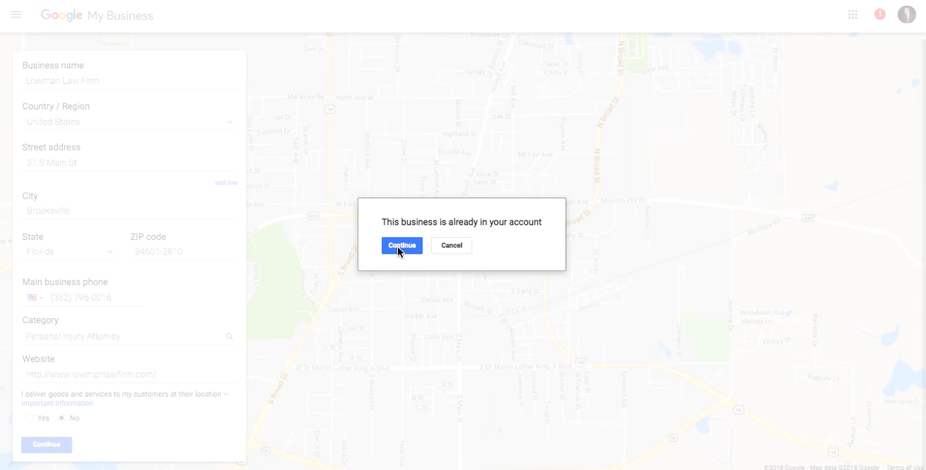
pyautogui.click(403, 246)
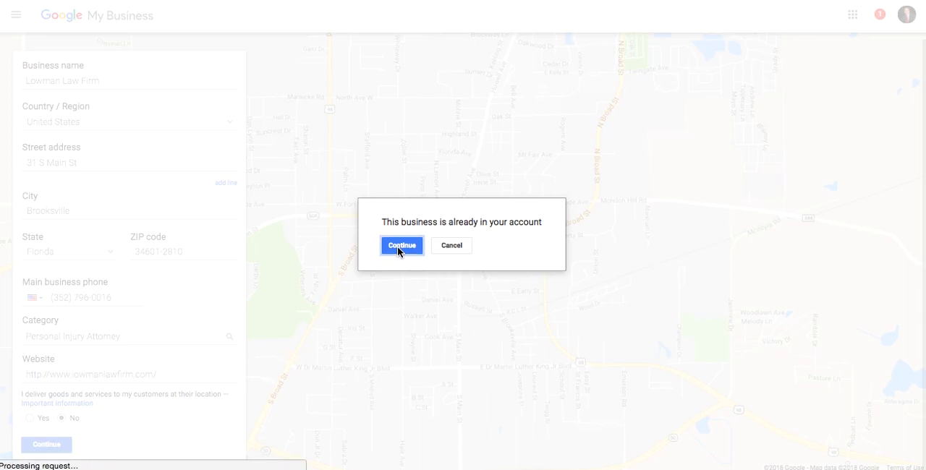
pyautogui.click(402, 246)
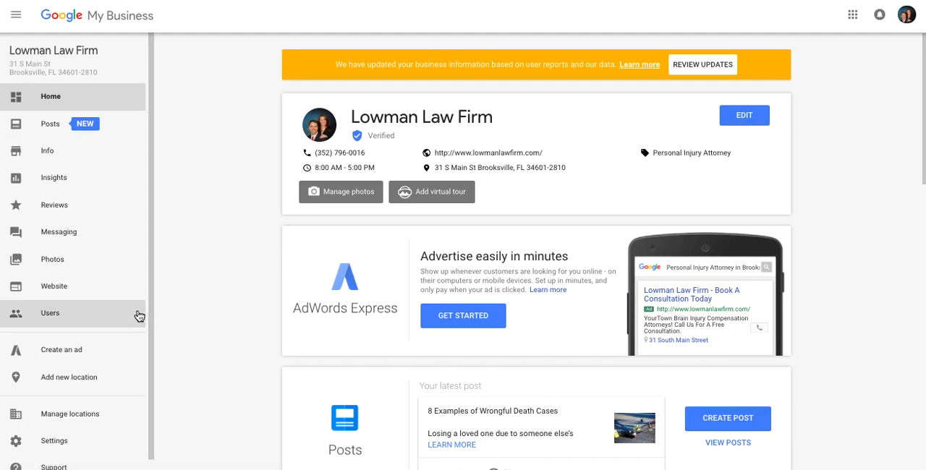
pyautogui.moveTo(487, 115)
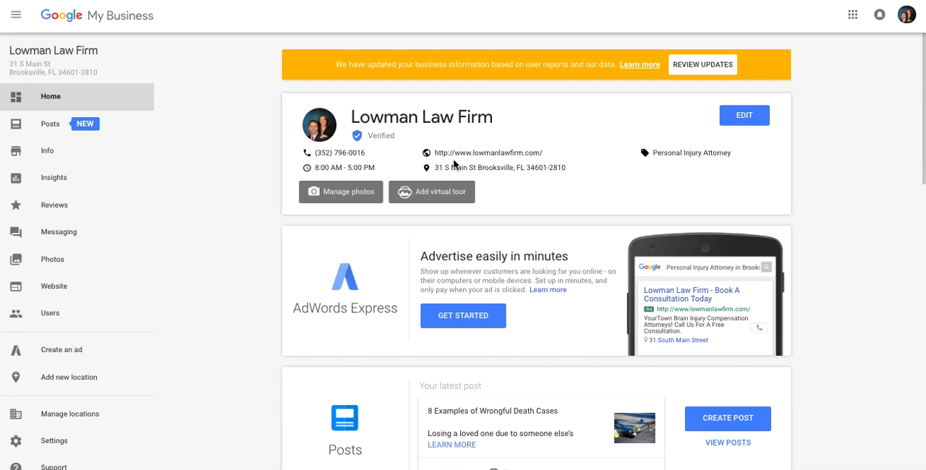
pyautogui.moveTo(550, 142)
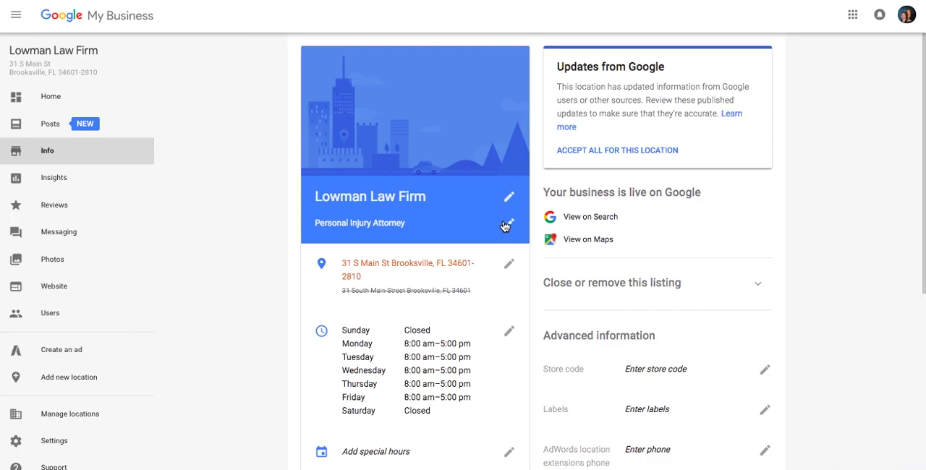
pyautogui.click(509, 224)
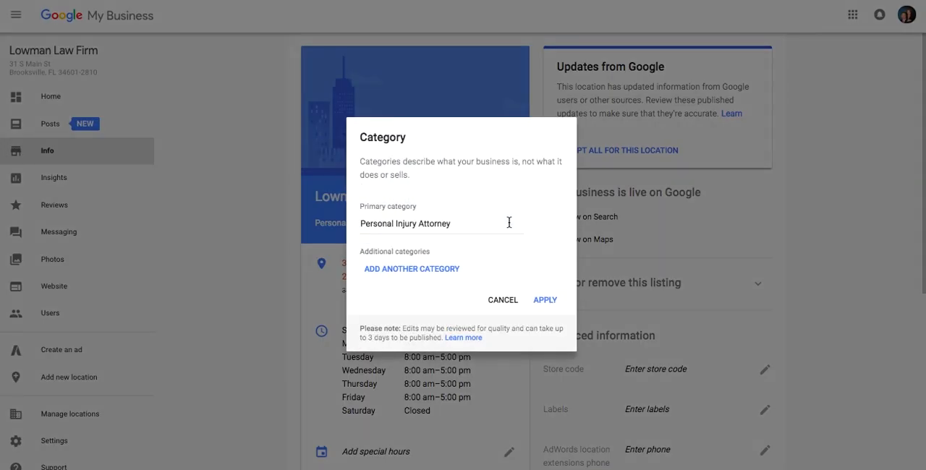
pyautogui.moveTo(504, 306)
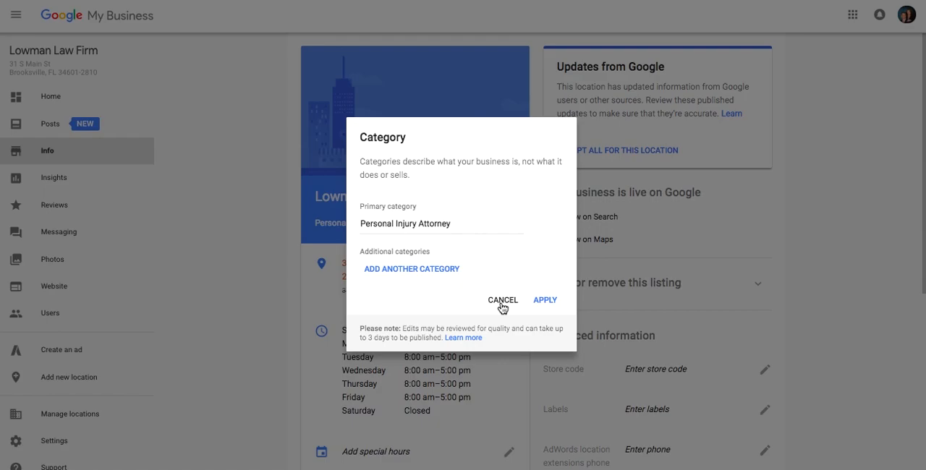
pyautogui.click(504, 300)
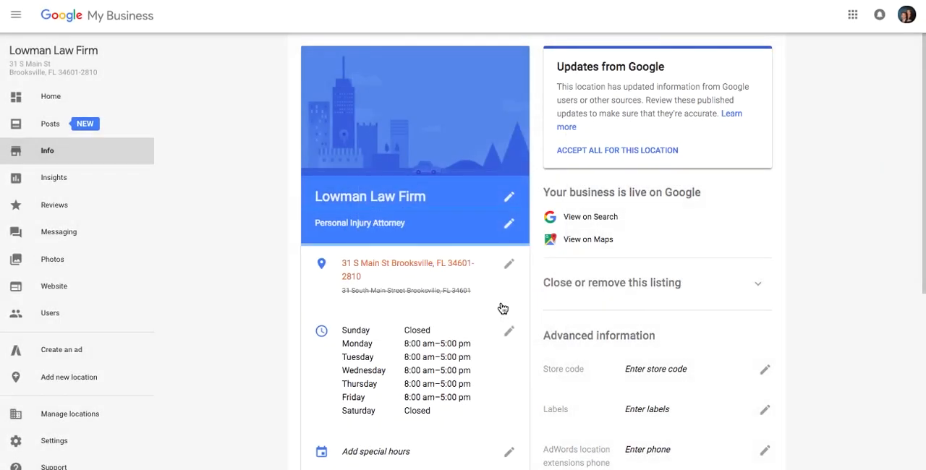
pyautogui.moveTo(460, 299)
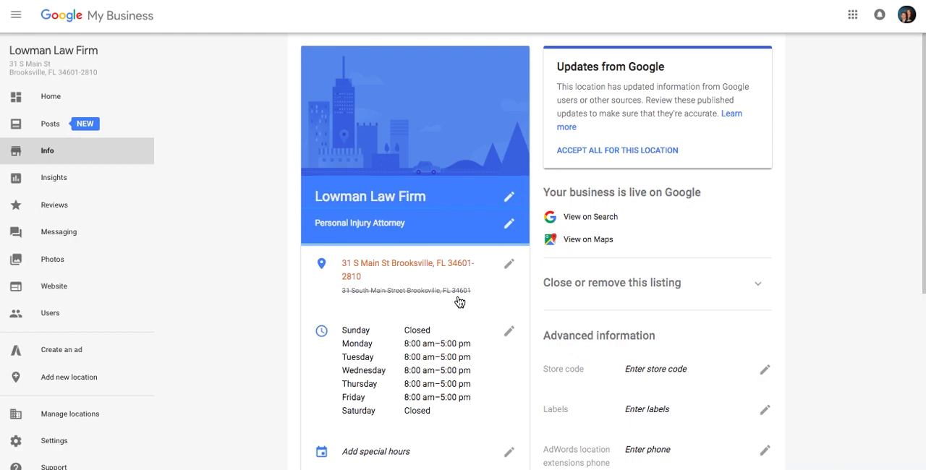
pyautogui.scroll(-3)
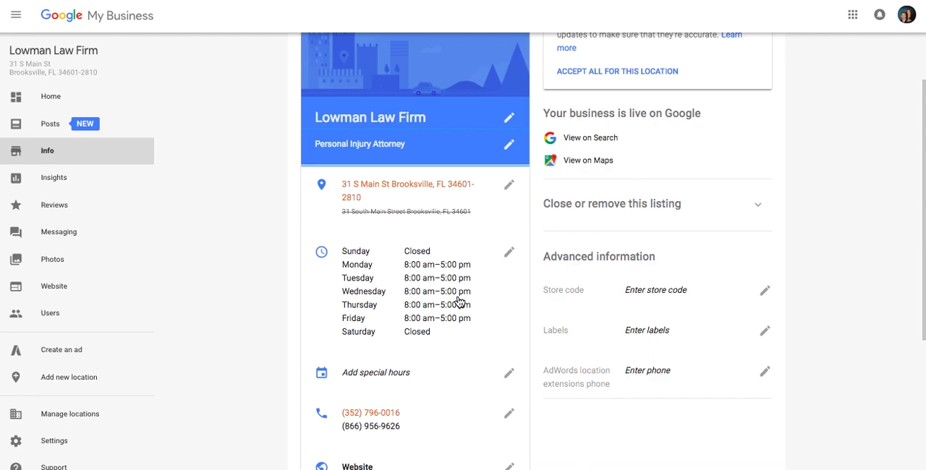
pyautogui.scroll(-3)
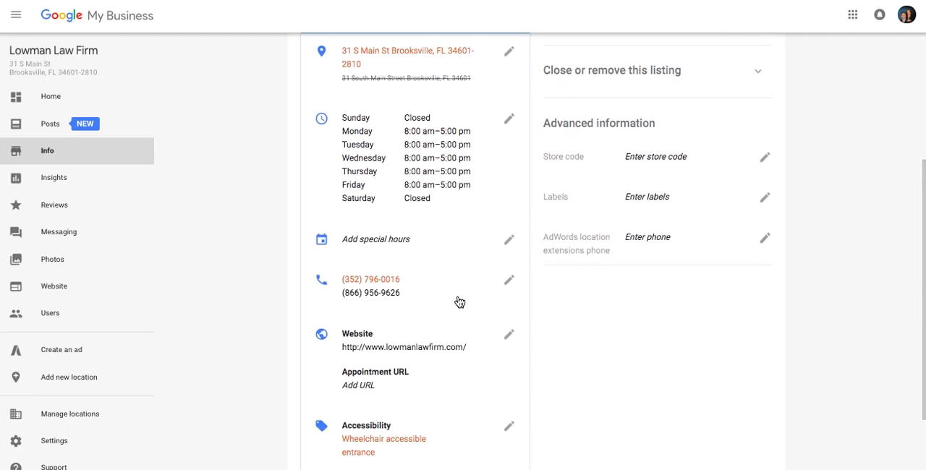
pyautogui.moveTo(430, 296)
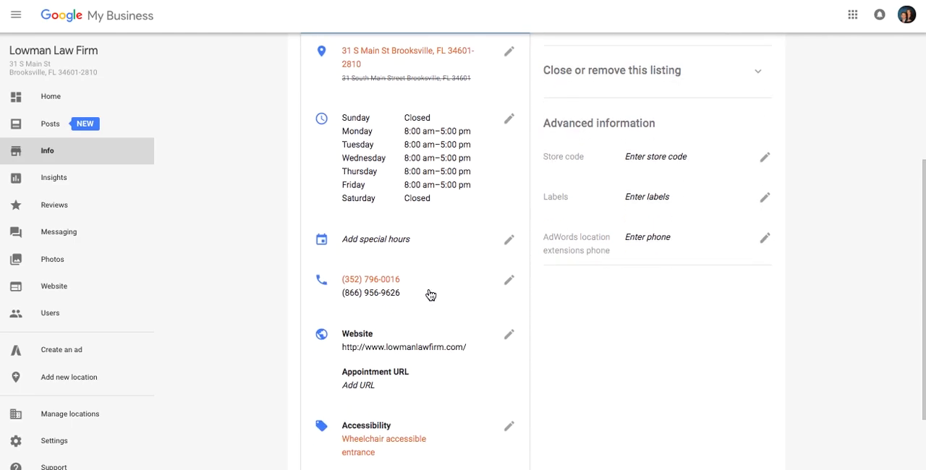
pyautogui.scroll(-3)
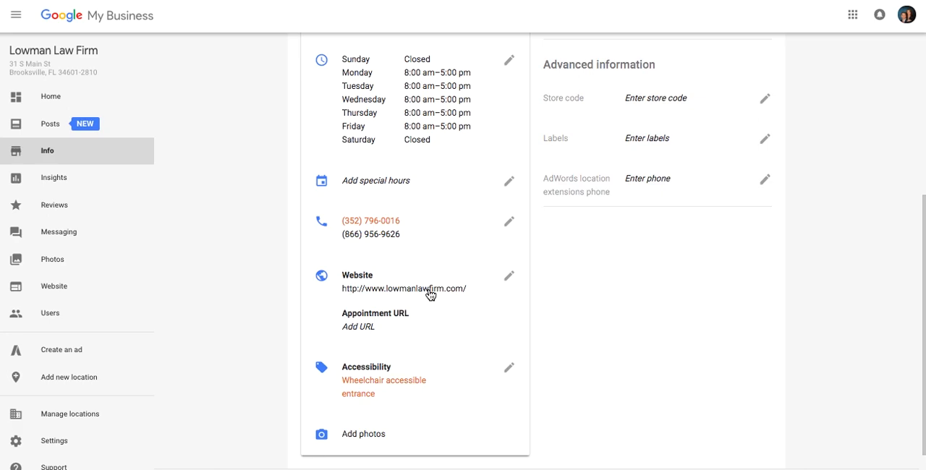
pyautogui.scroll(-3)
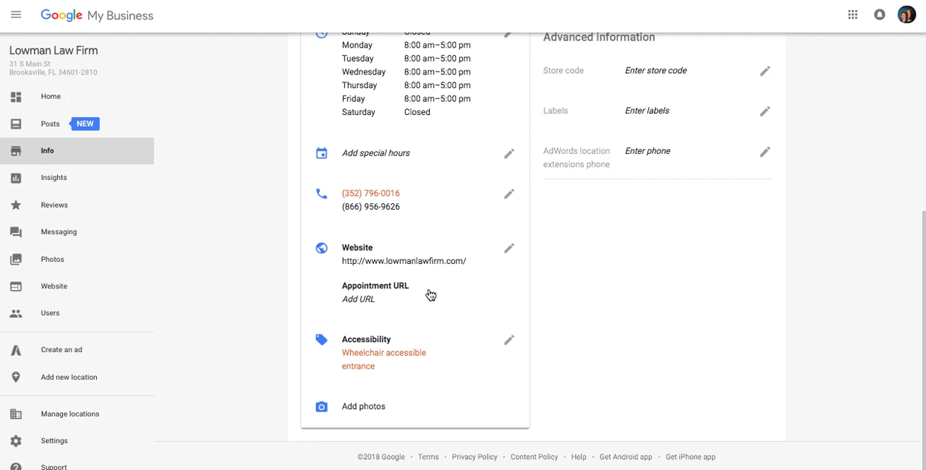
pyautogui.moveTo(467, 286)
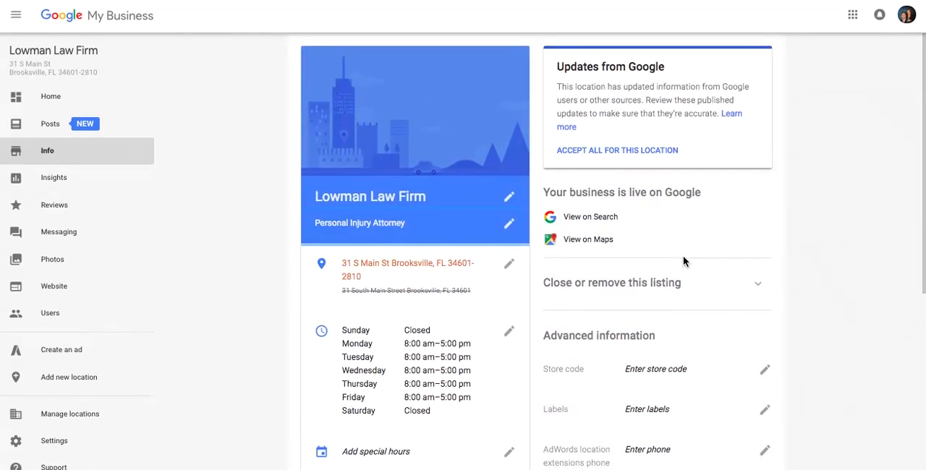
pyautogui.scroll(-3)
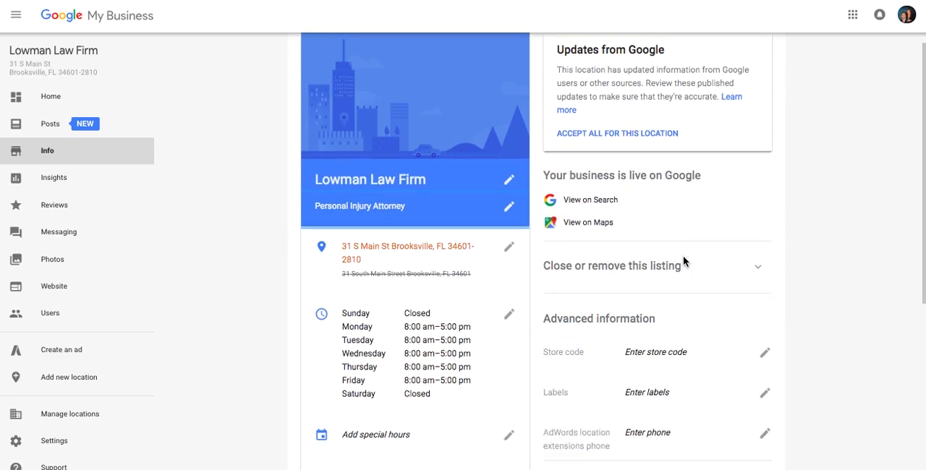
pyautogui.scroll(-3)
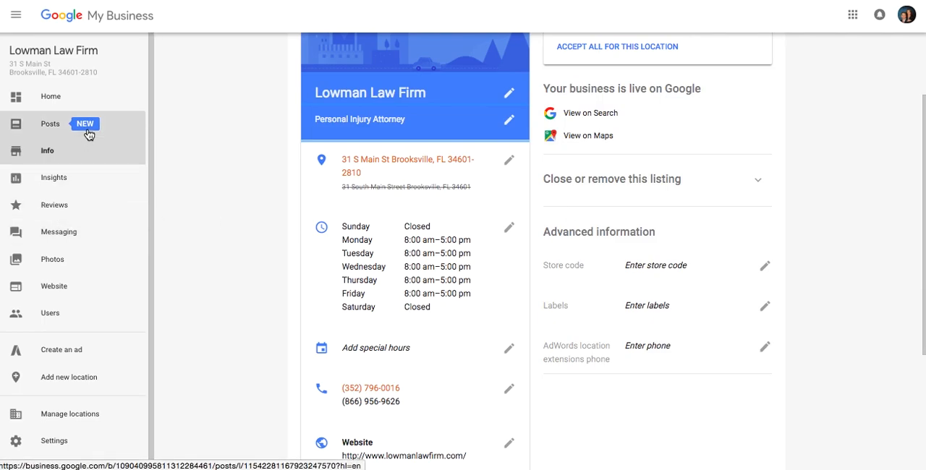
pyautogui.moveTo(51, 128)
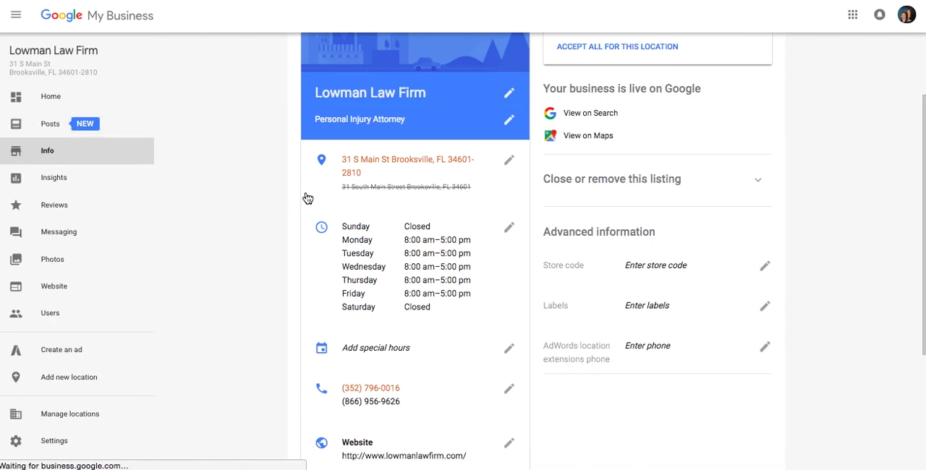
# Show the Lowman Law Firm Posts list containing the wrongful death cases article
pyautogui.click(49, 125)
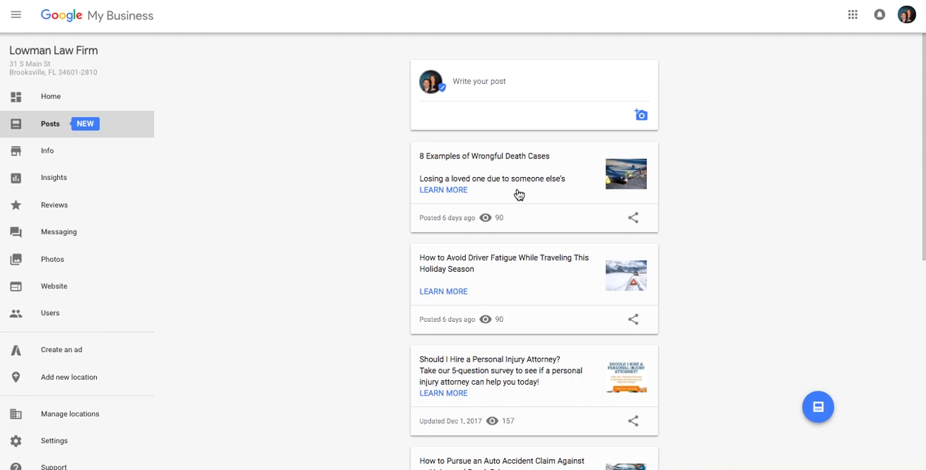
pyautogui.moveTo(568, 179)
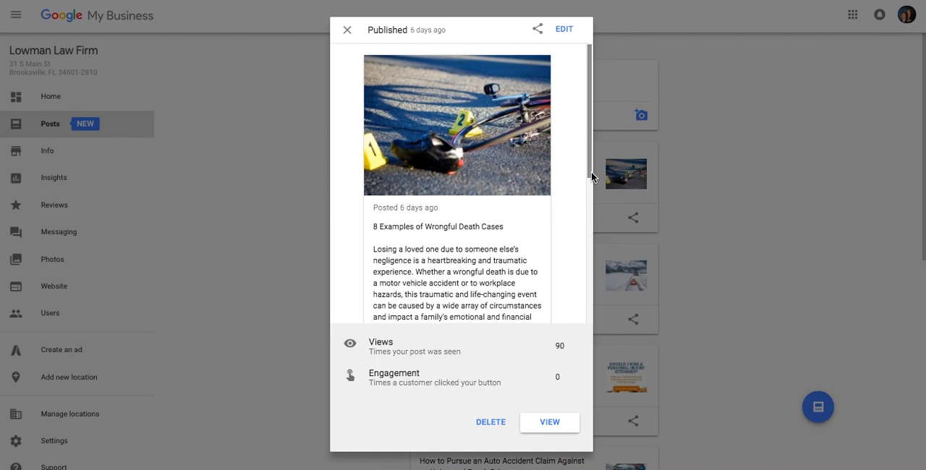
pyautogui.moveTo(386, 180)
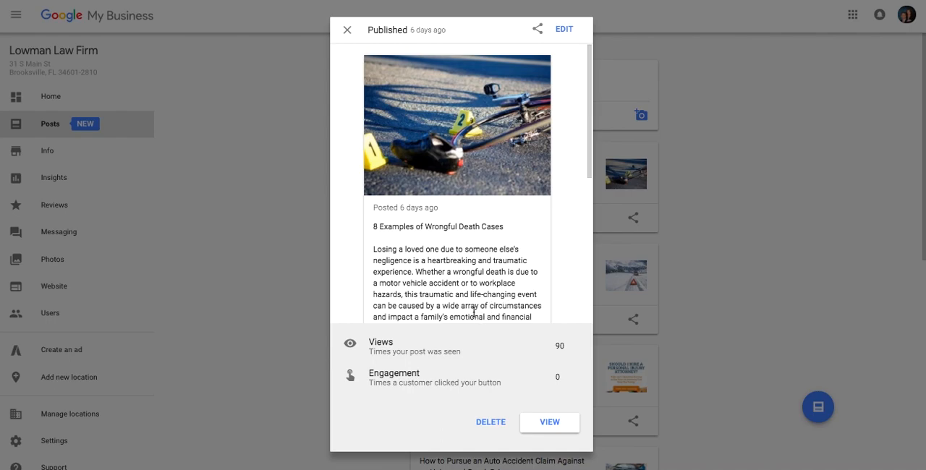
pyautogui.moveTo(533, 263)
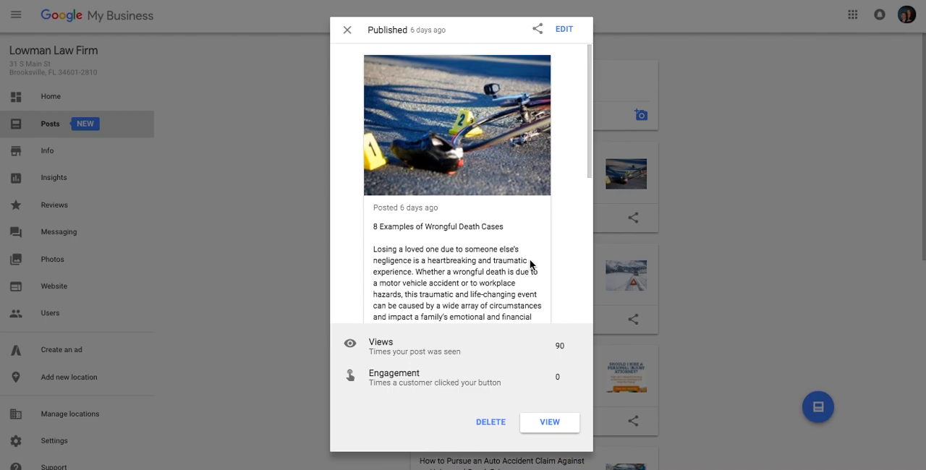
pyautogui.moveTo(457, 359)
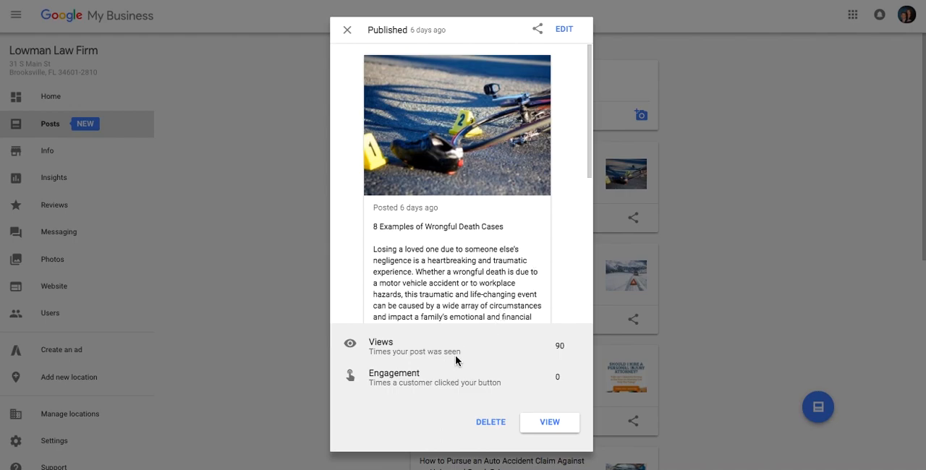
pyautogui.moveTo(545, 145)
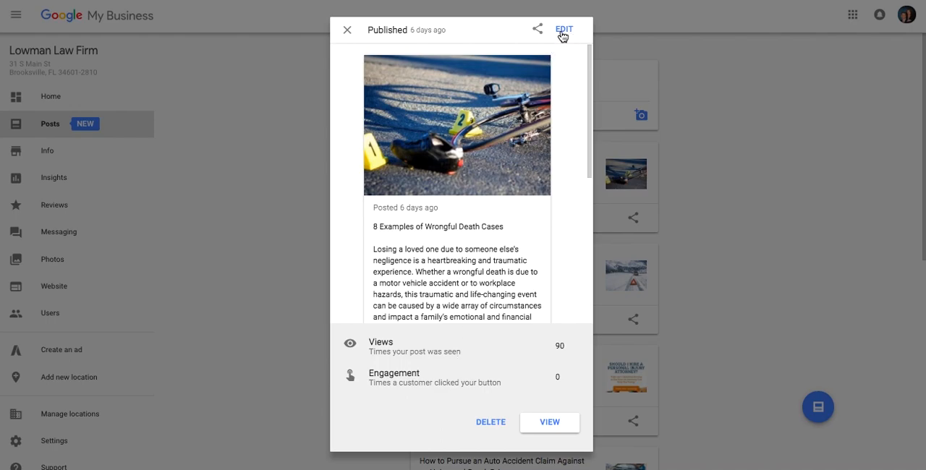
# Edit the 8 Examples of Wrongful Death Cases post and scroll through its image and text
pyautogui.click(567, 29)
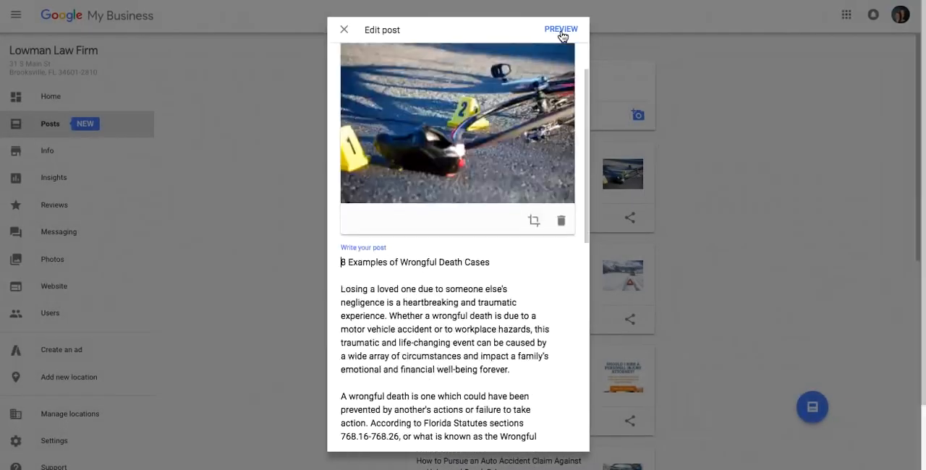
pyautogui.scroll(-3)
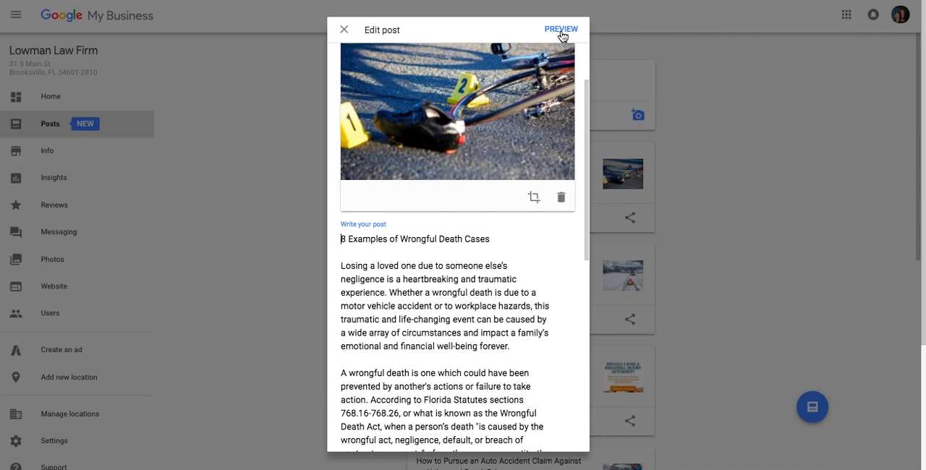
pyautogui.moveTo(539, 55)
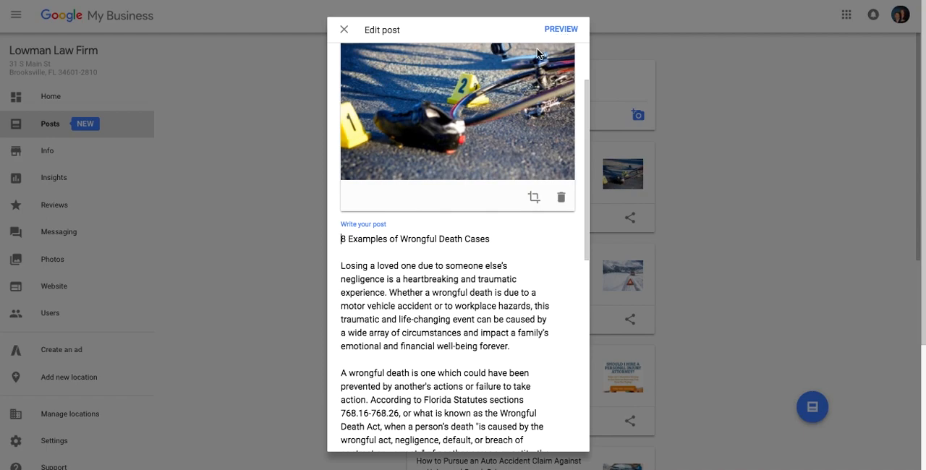
pyautogui.moveTo(472, 122)
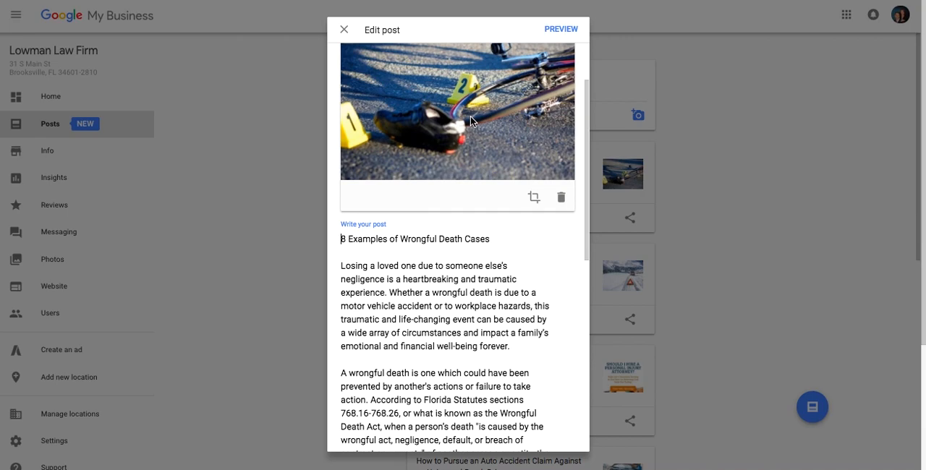
pyautogui.scroll(-3)
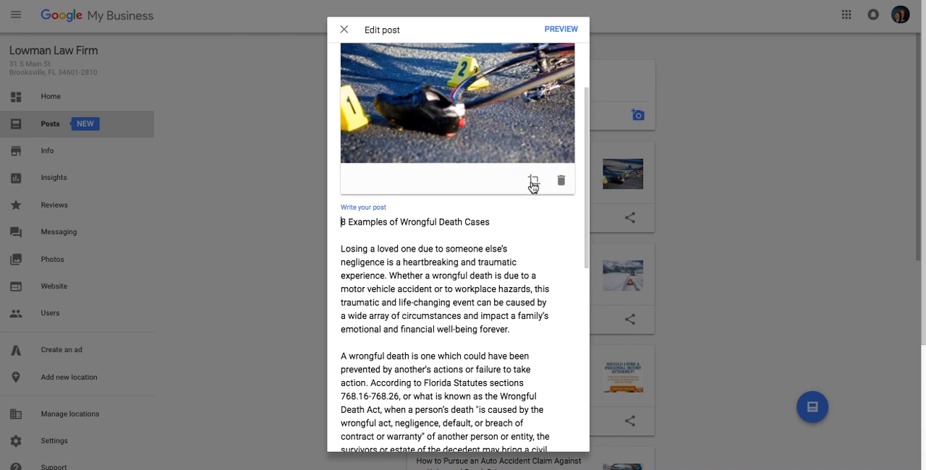
pyautogui.click(532, 179)
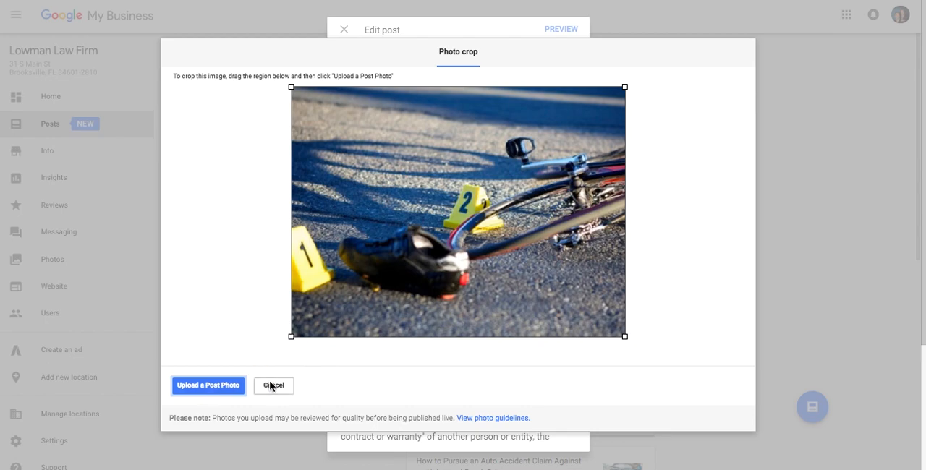
pyautogui.click(209, 385)
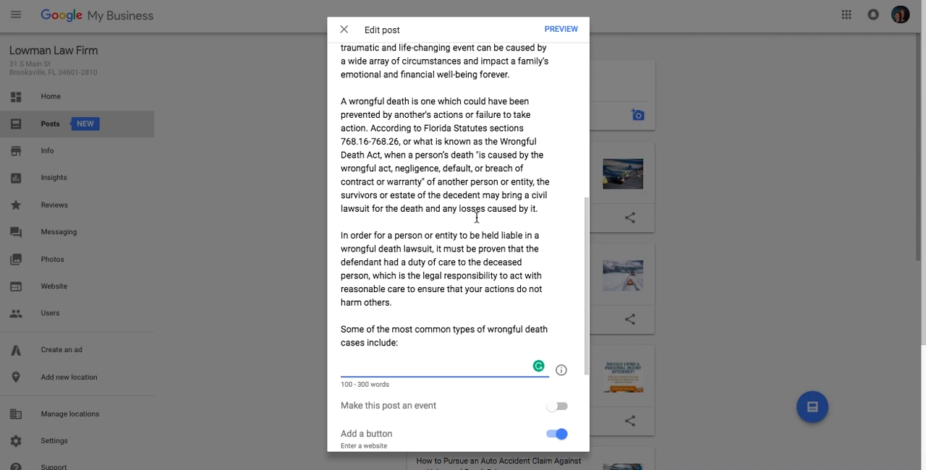
# Keep the Learn more button with the blog URL and preview the edited post for publishing
pyautogui.scroll(-3)
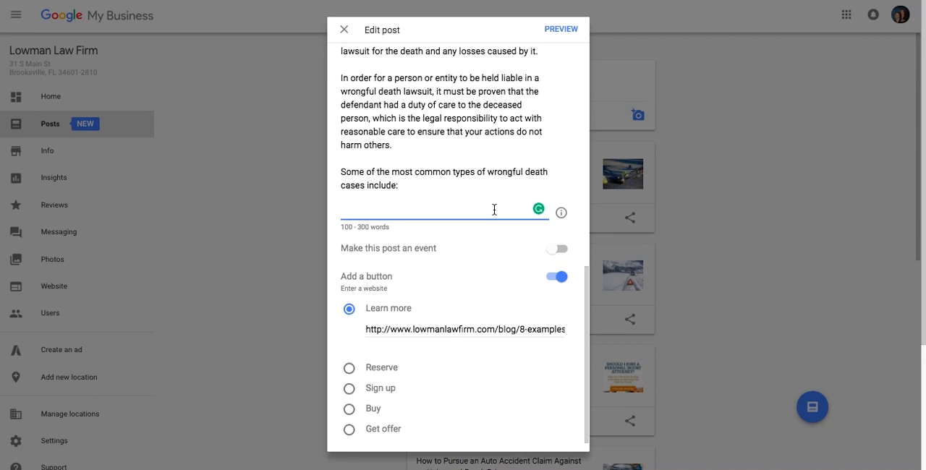
pyautogui.moveTo(443, 373)
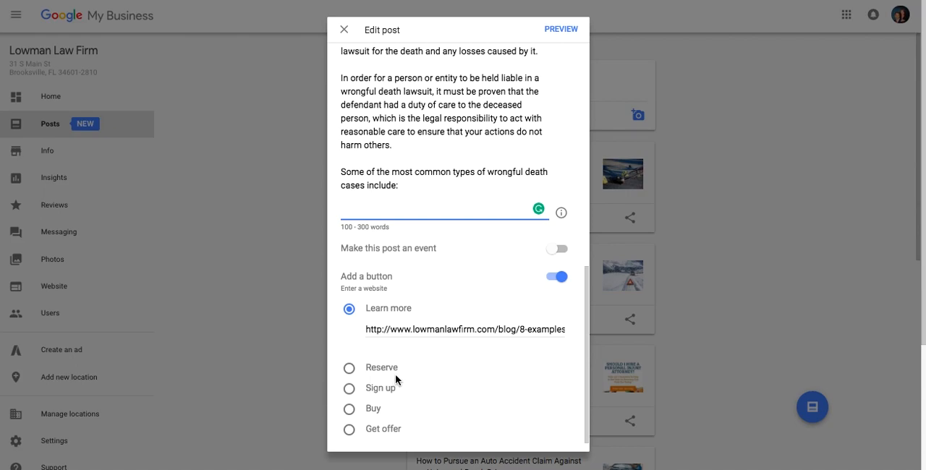
pyautogui.moveTo(421, 374)
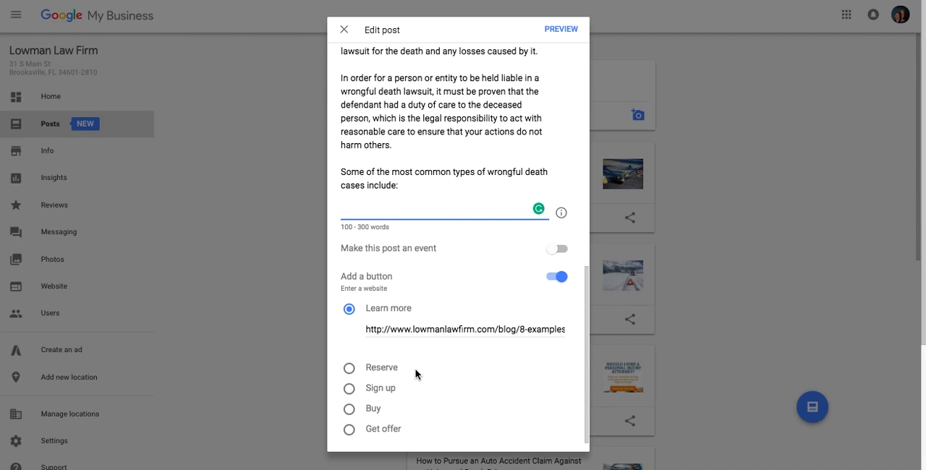
pyautogui.moveTo(365, 433)
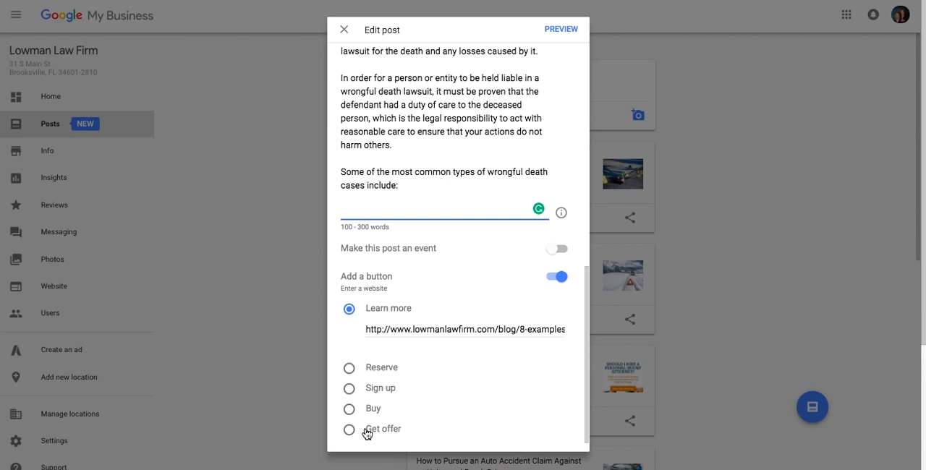
pyautogui.moveTo(483, 249)
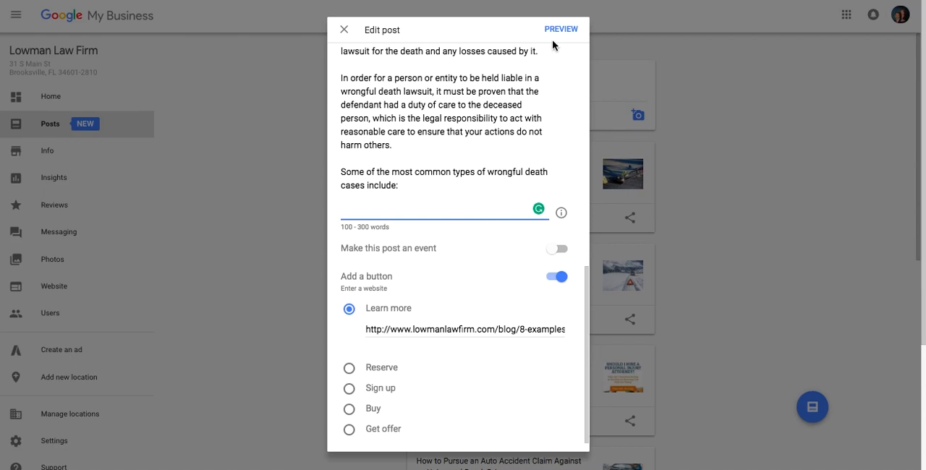
pyautogui.click(562, 29)
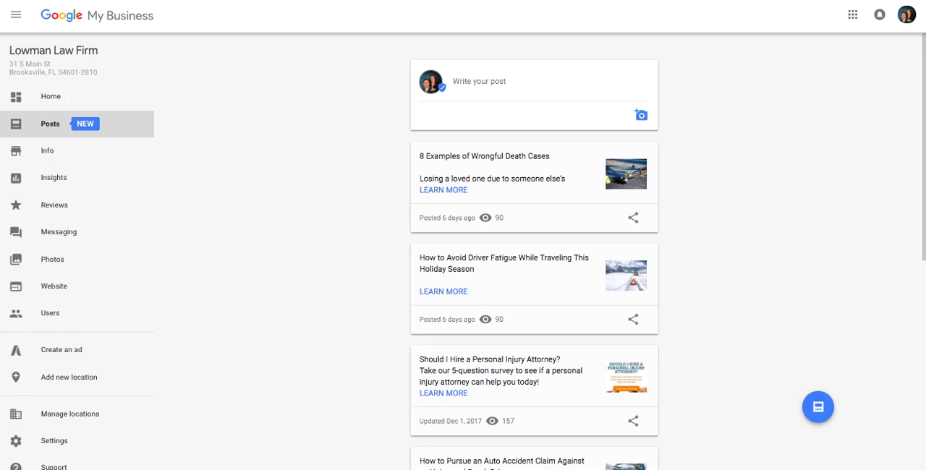
pyautogui.moveTo(107, 136)
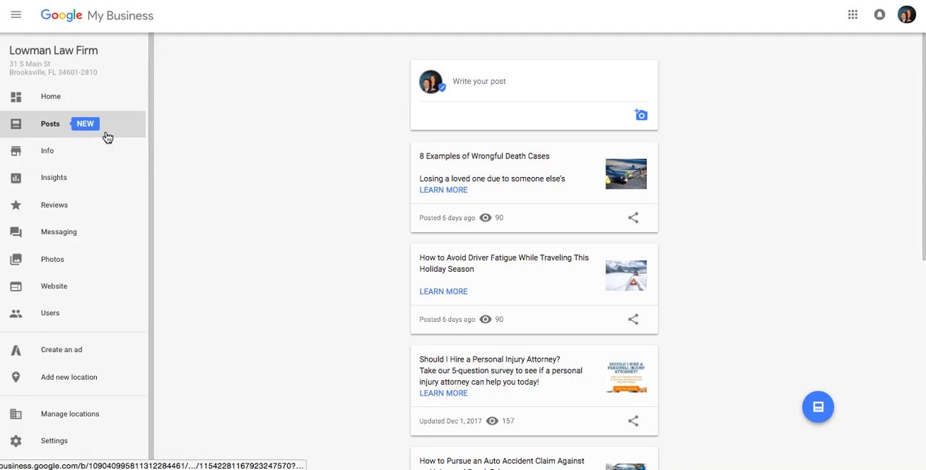
pyautogui.moveTo(60, 232)
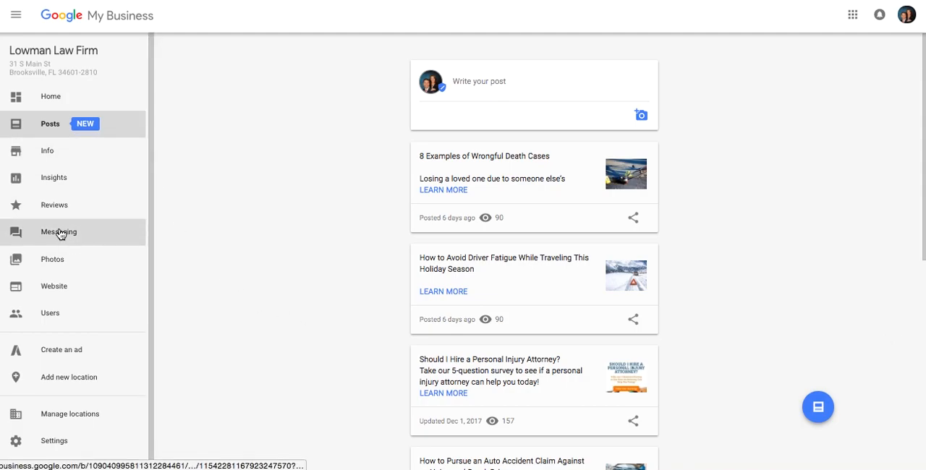
# Show the Messaging settings with the On toggle and the personal injury welcome message
pyautogui.click(57, 232)
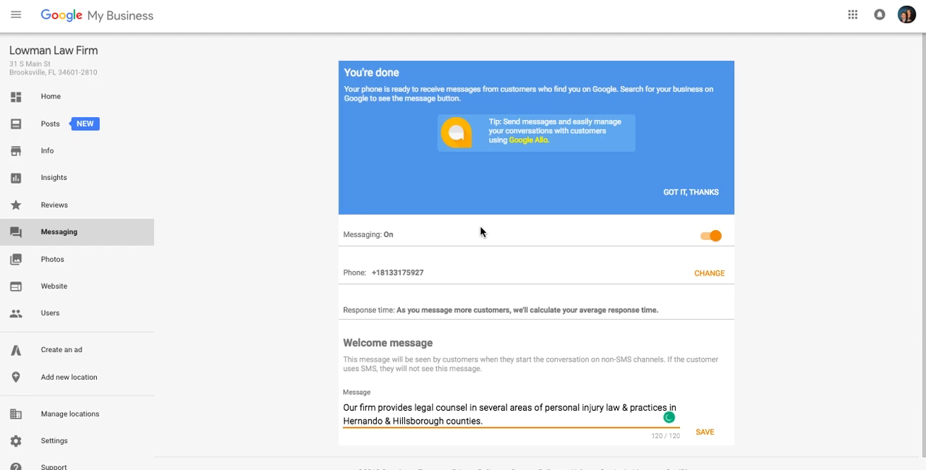
pyautogui.moveTo(818, 197)
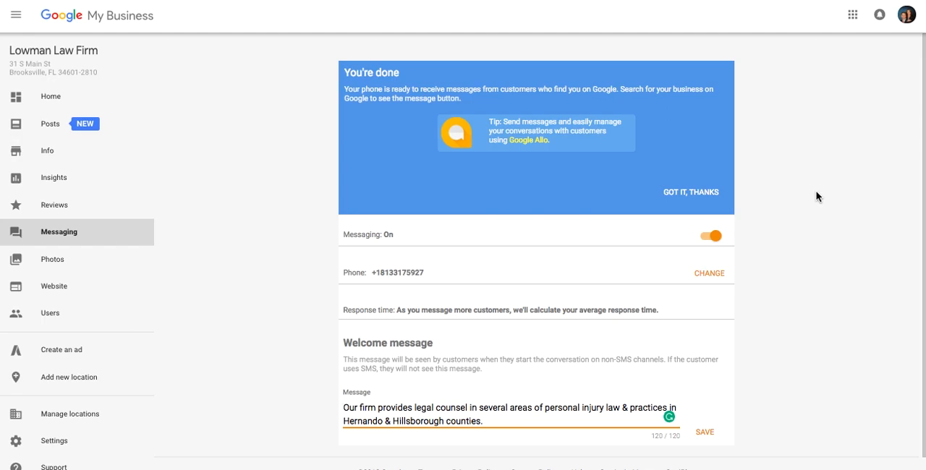
pyautogui.moveTo(475, 246)
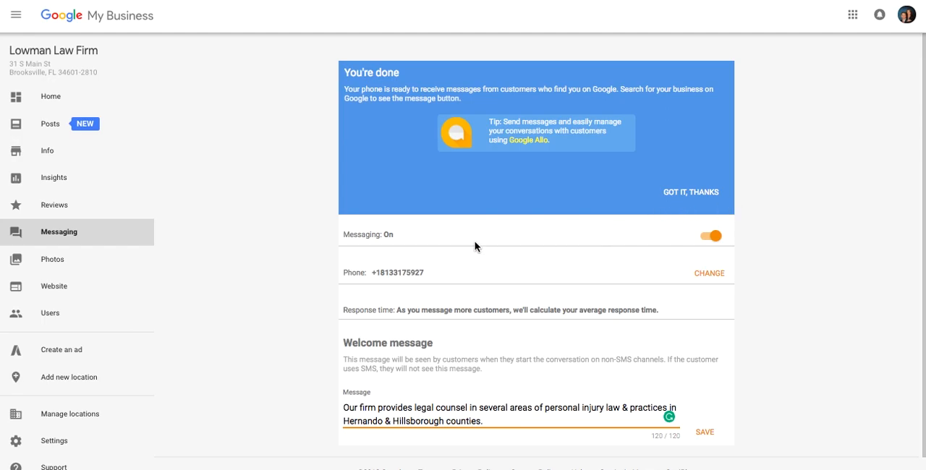
pyautogui.moveTo(672, 268)
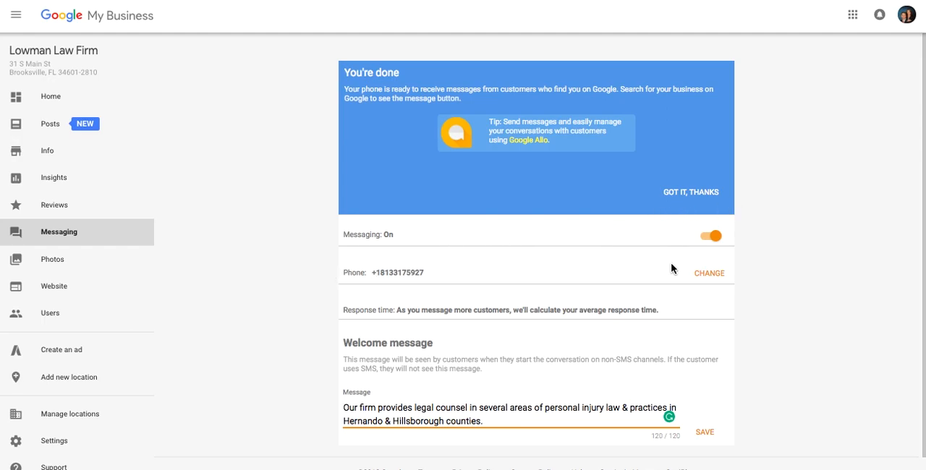
pyautogui.moveTo(463, 267)
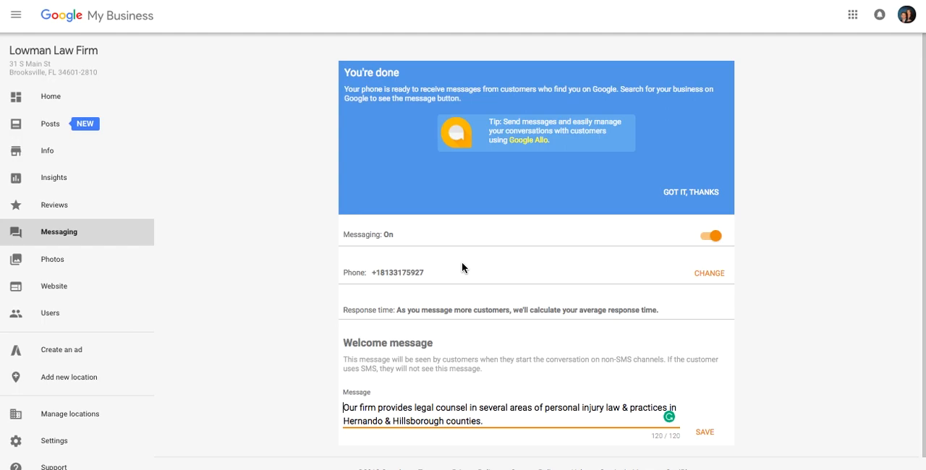
pyautogui.moveTo(498, 300)
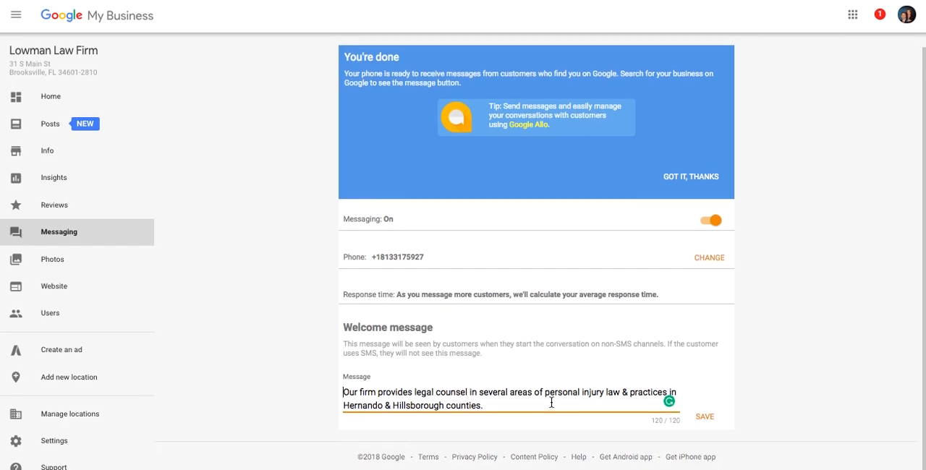
pyautogui.moveTo(579, 368)
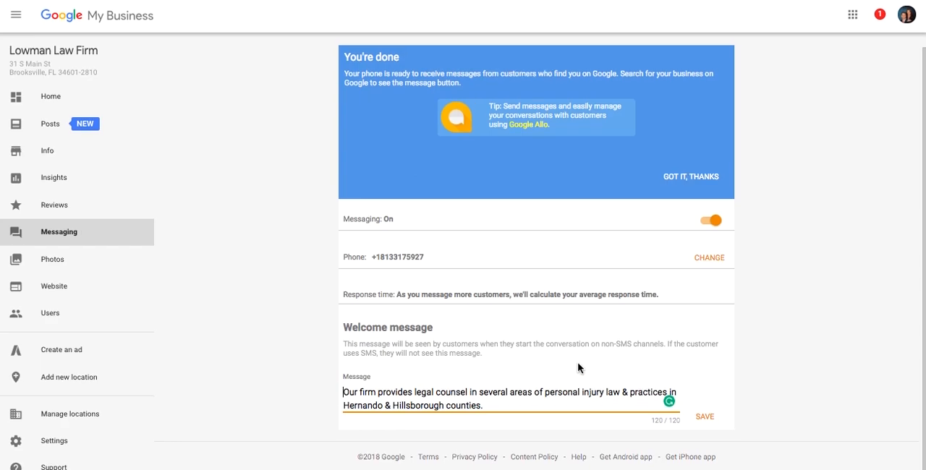
pyautogui.moveTo(493, 368)
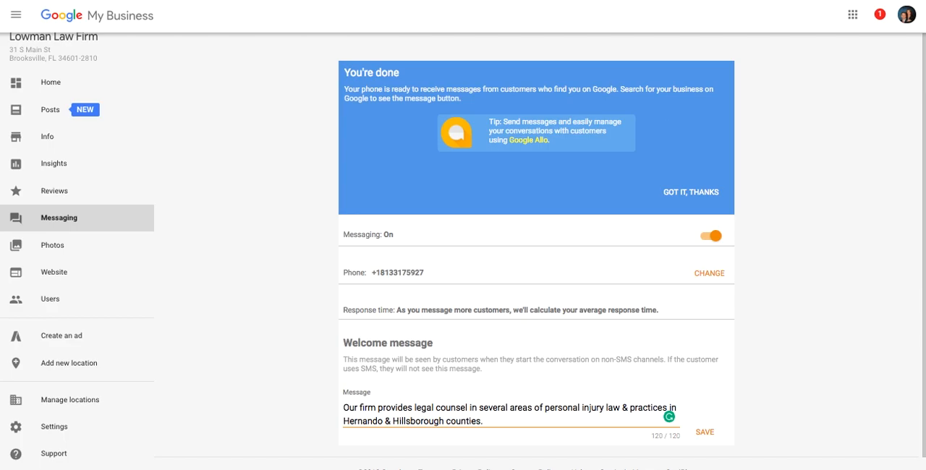
pyautogui.moveTo(868, 16)
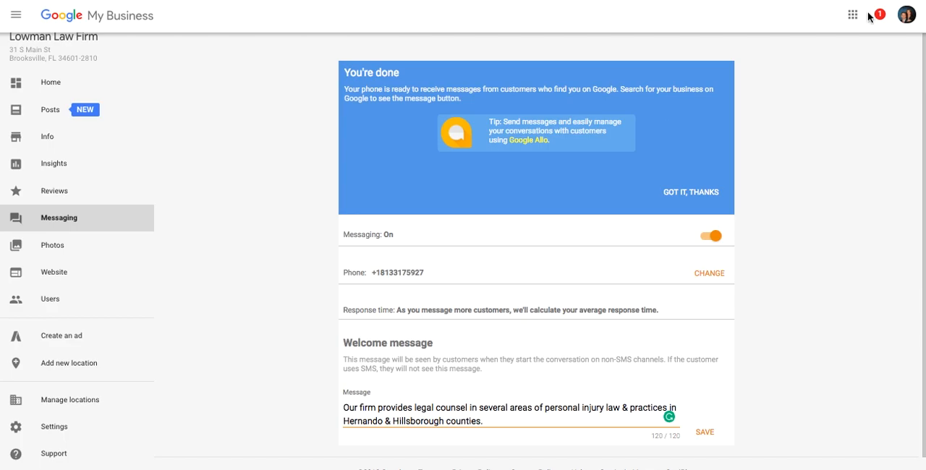